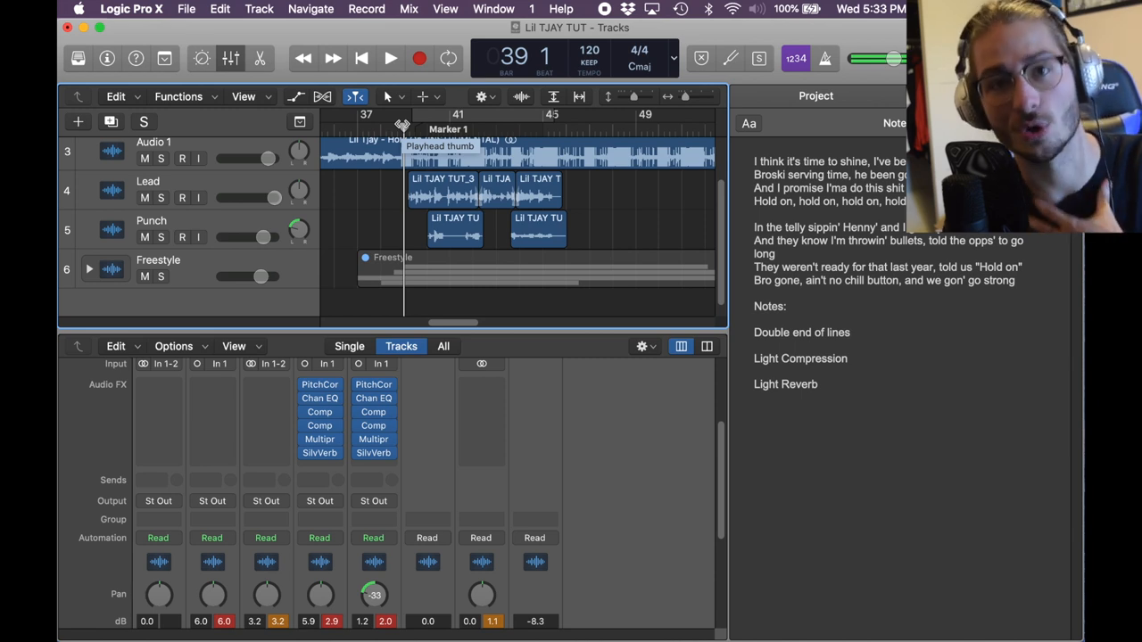
mouse_move(407, 150)
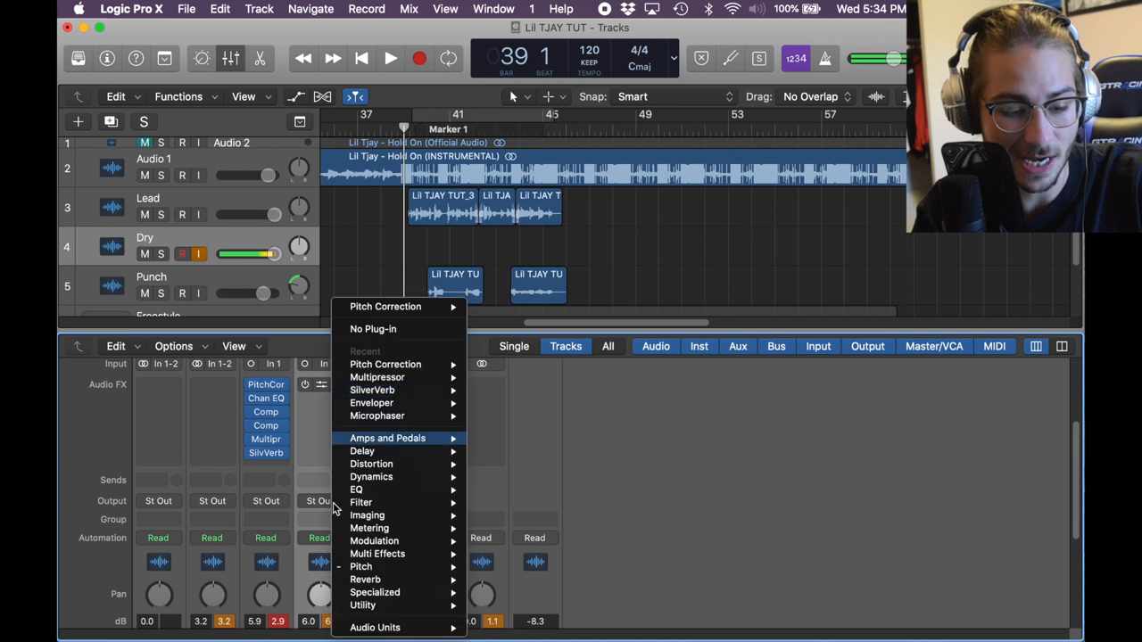
- Insert the mono Pitch Correction plug-in on the Dry vocal track and open its window
click(361, 567)
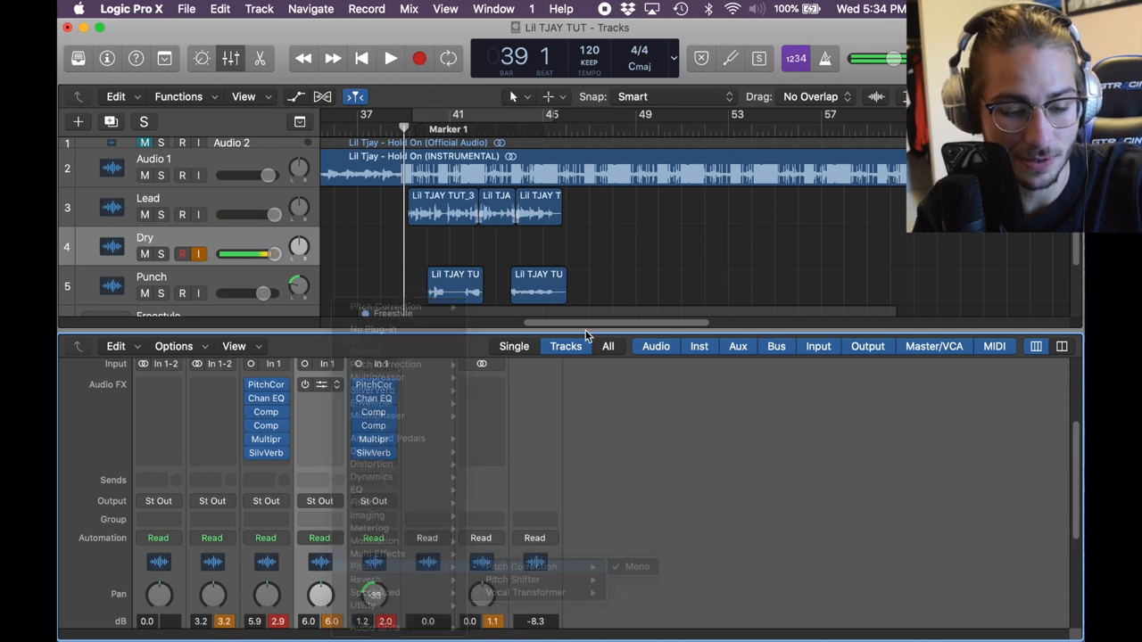
click(373, 384)
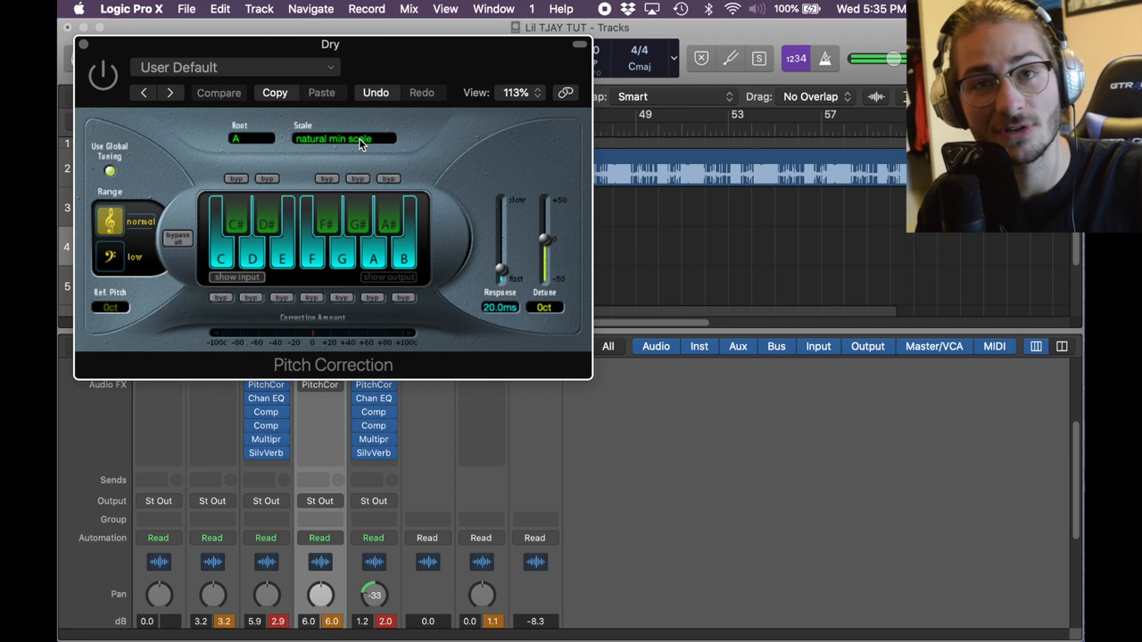
click(344, 139)
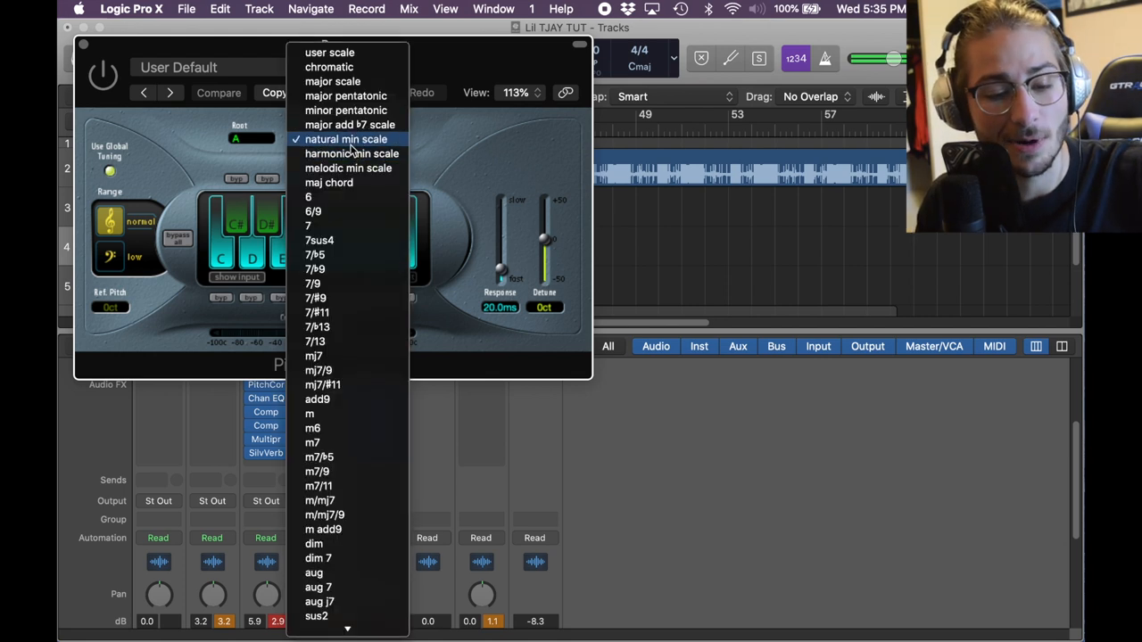
mouse_move(353, 96)
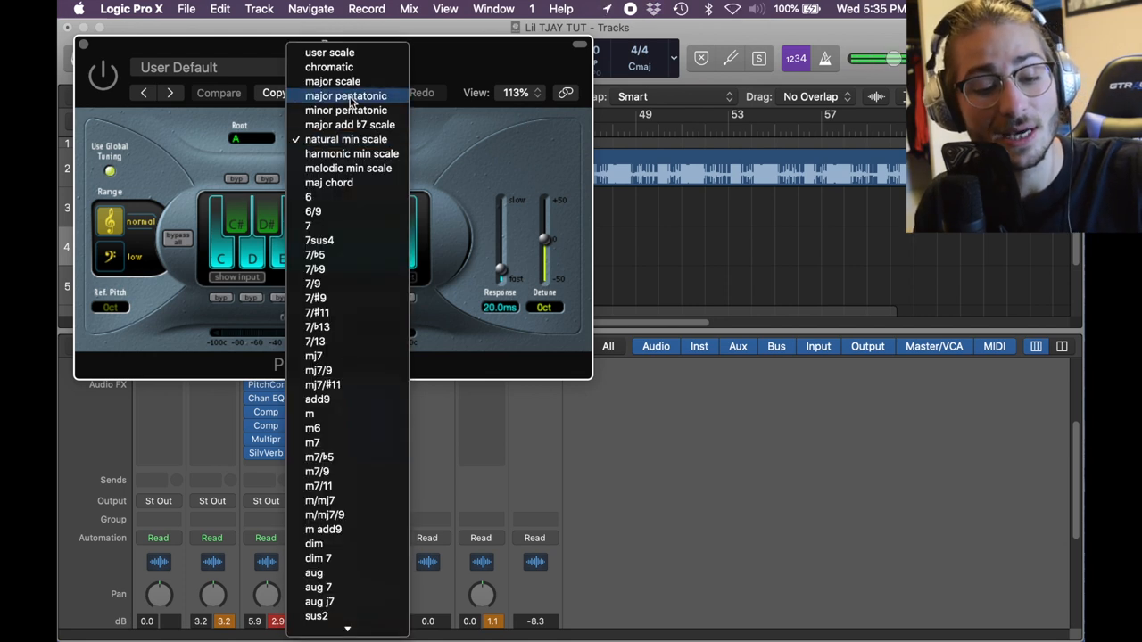
click(346, 139)
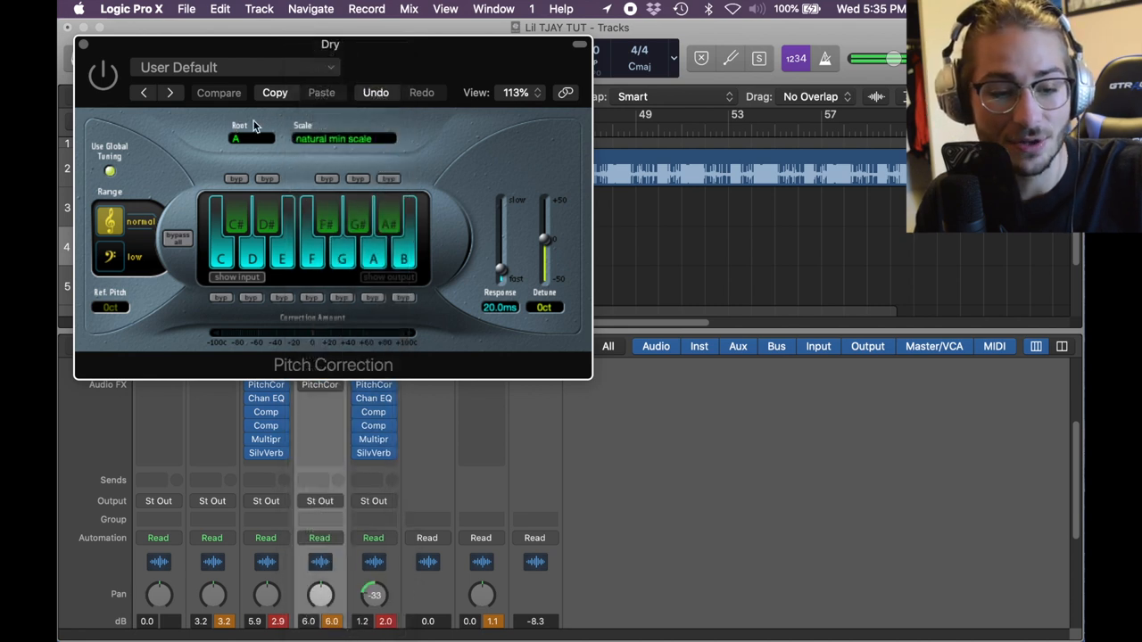
click(236, 139)
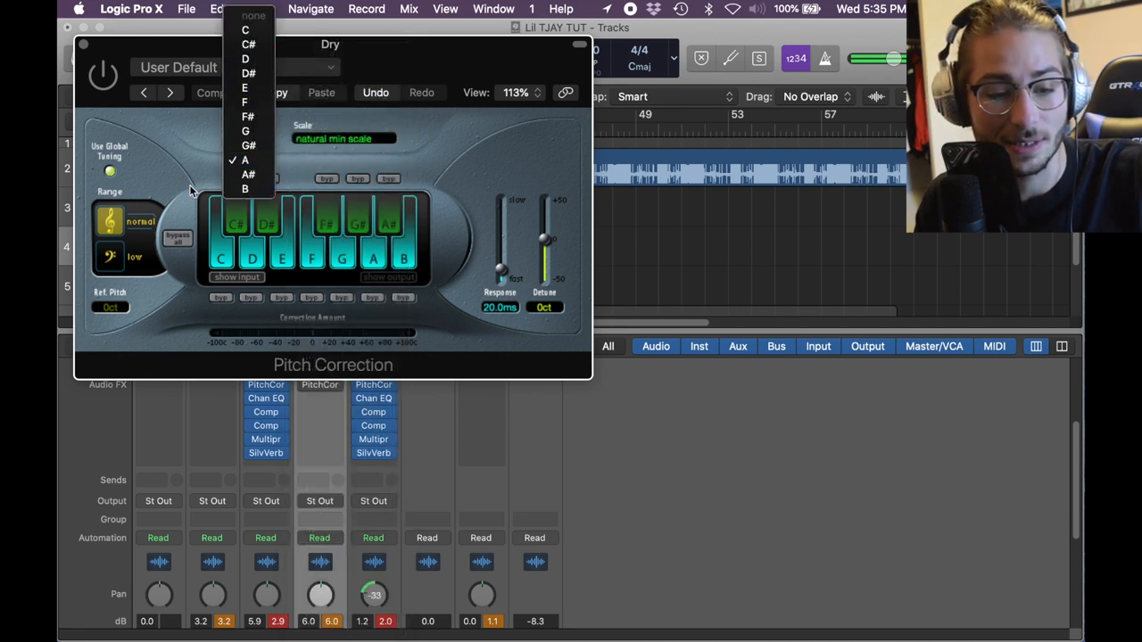
click(245, 161)
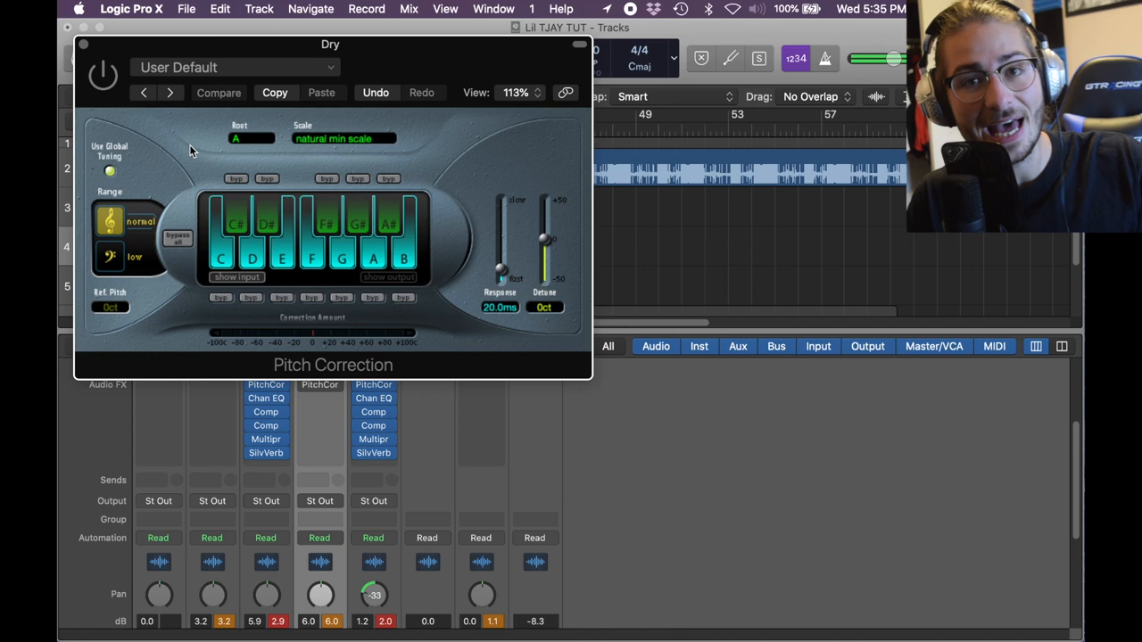